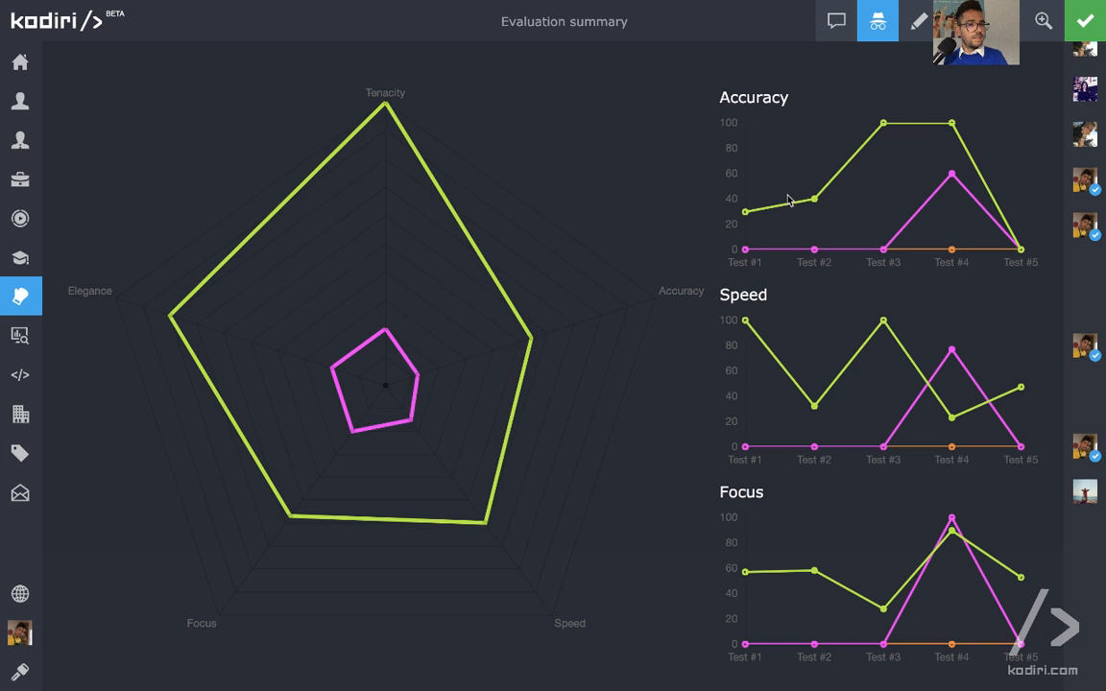
Advance the rank reveal to show Mo in third place with a radar score of 17.
click(20, 335)
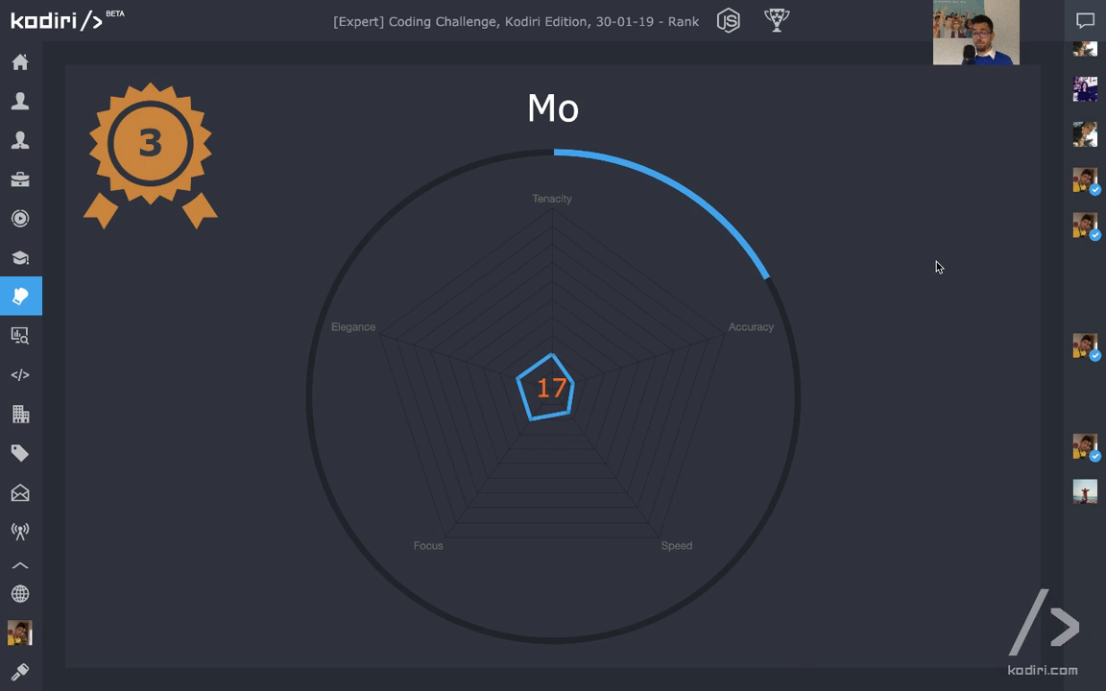
mouse_move(246, 476)
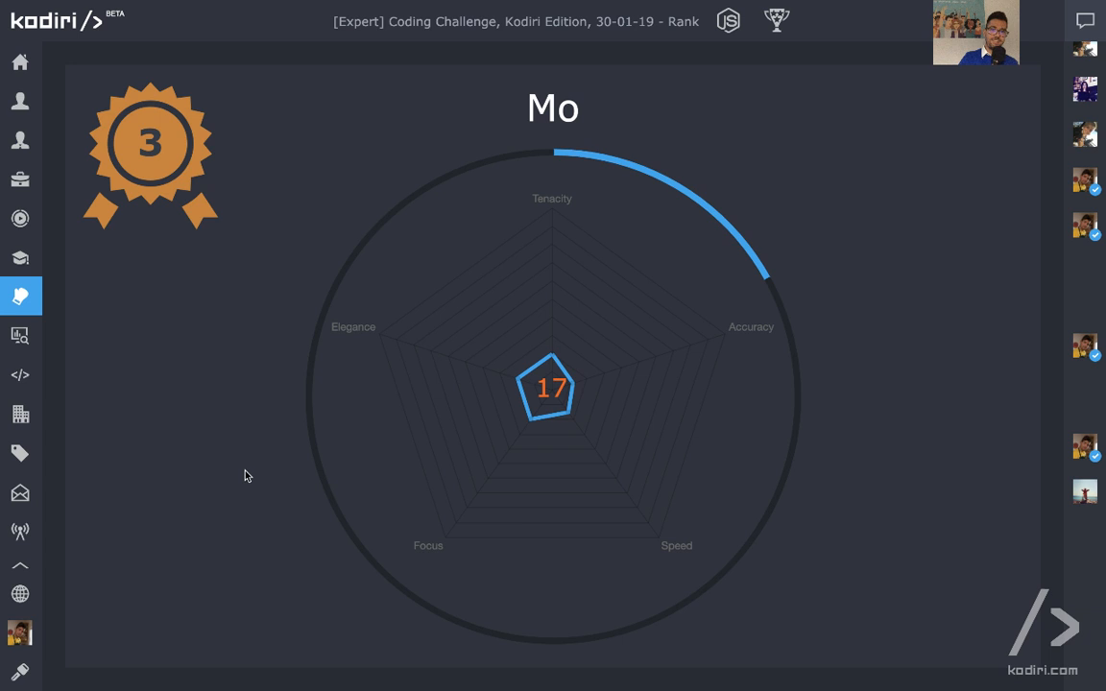